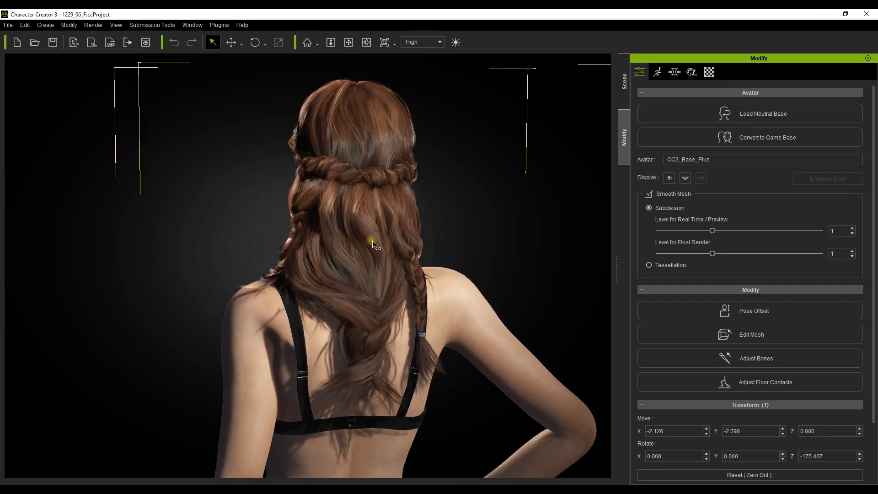
Step: Start an FBX export of the long-braided-hair character from the File menu
{"action": "left_click", "coordinate": [8, 25]}
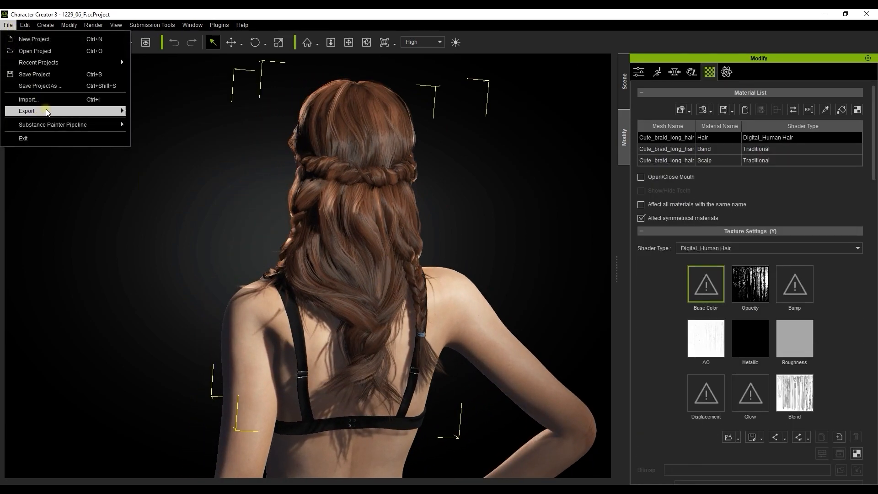
{"action": "left_click", "coordinate": [169, 163]}
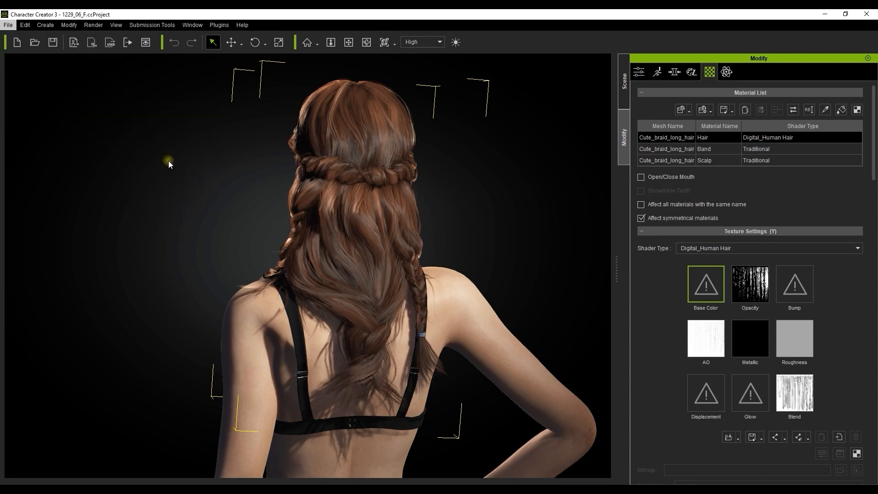
{"action": "left_click", "coordinate": [128, 43]}
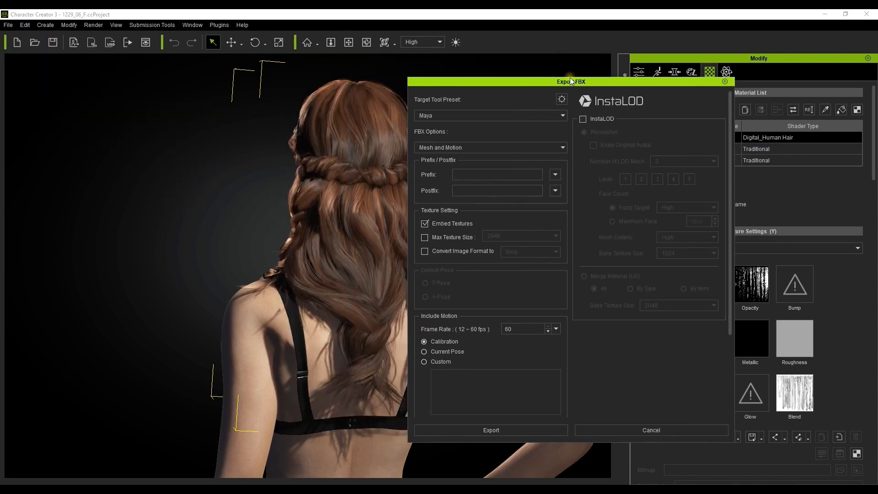
Step: Export with the Unreal preset, current pose and baked hair diffuse/specular maps, then save the FBX
{"action": "left_click", "coordinate": [558, 115]}
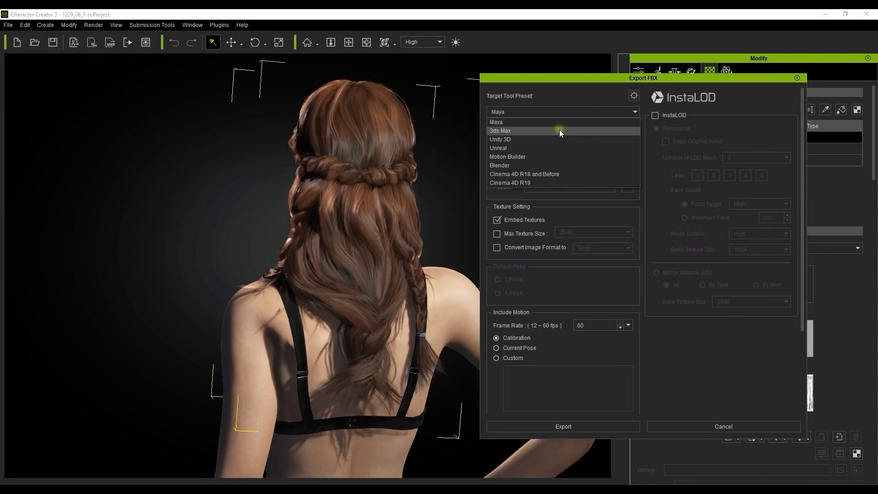
{"action": "left_click", "coordinate": [497, 148]}
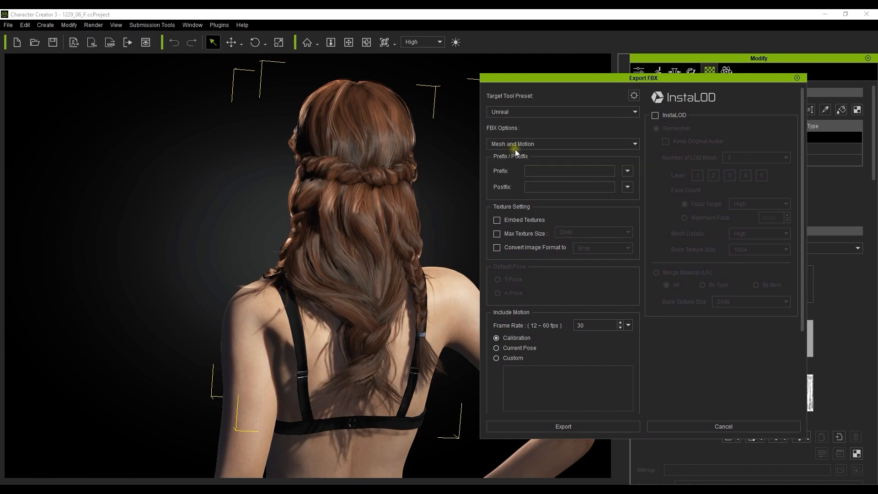
{"action": "scroll", "scroll_direction": "down", "scroll_amount": 3}
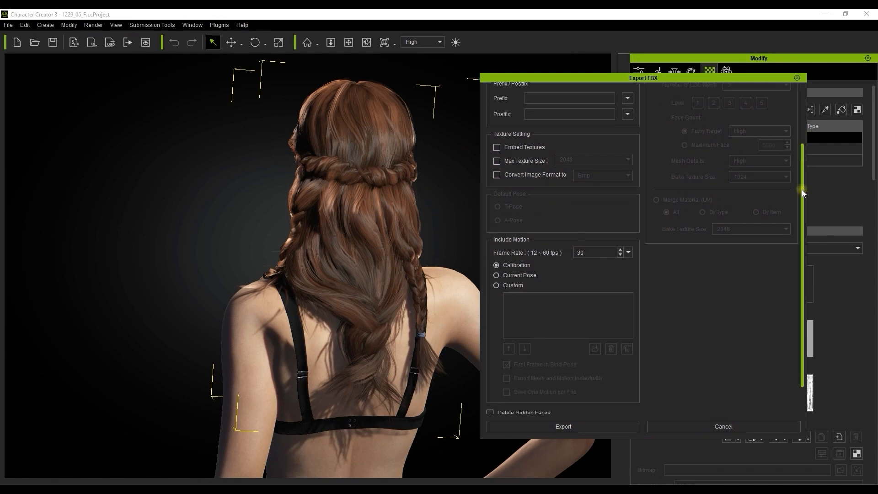
{"action": "scroll", "scroll_direction": "down", "scroll_amount": 3}
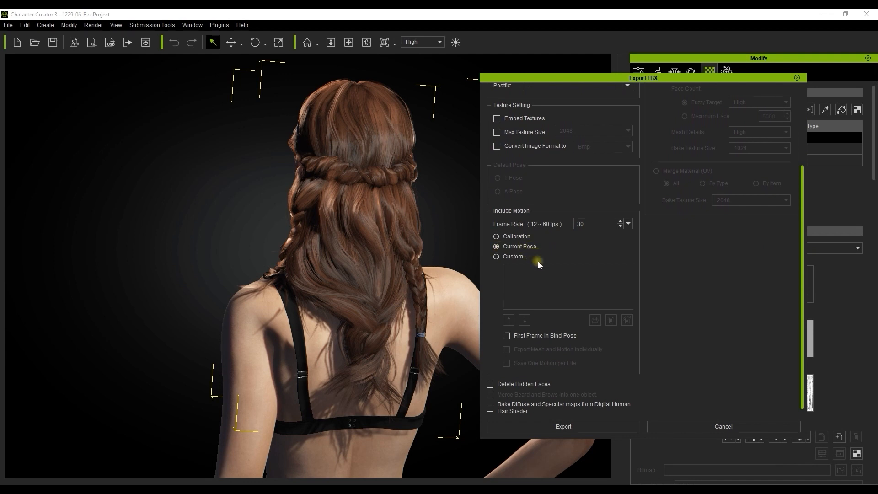
{"action": "mouse_move", "coordinate": [533, 408]}
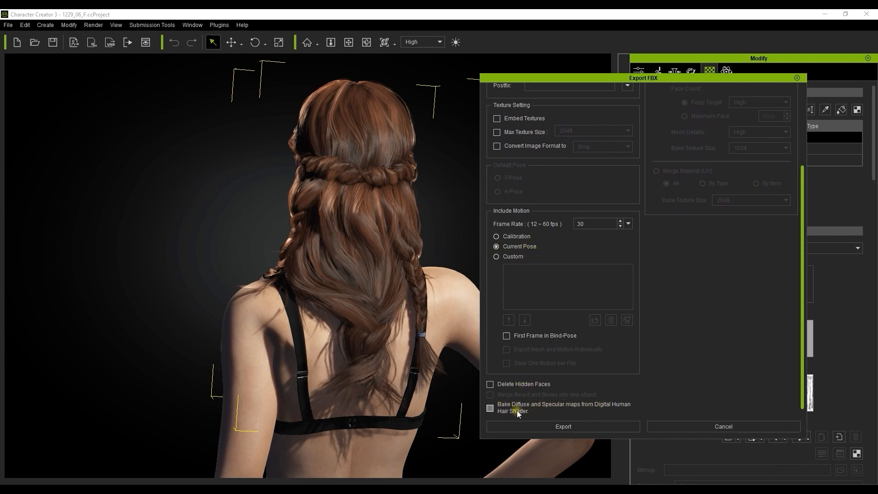
{"action": "left_click", "coordinate": [490, 407]}
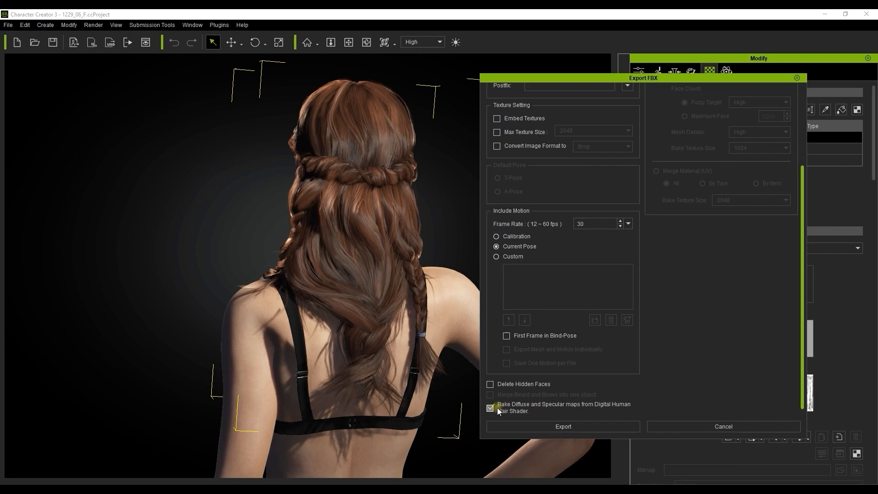
{"action": "left_click", "coordinate": [562, 426]}
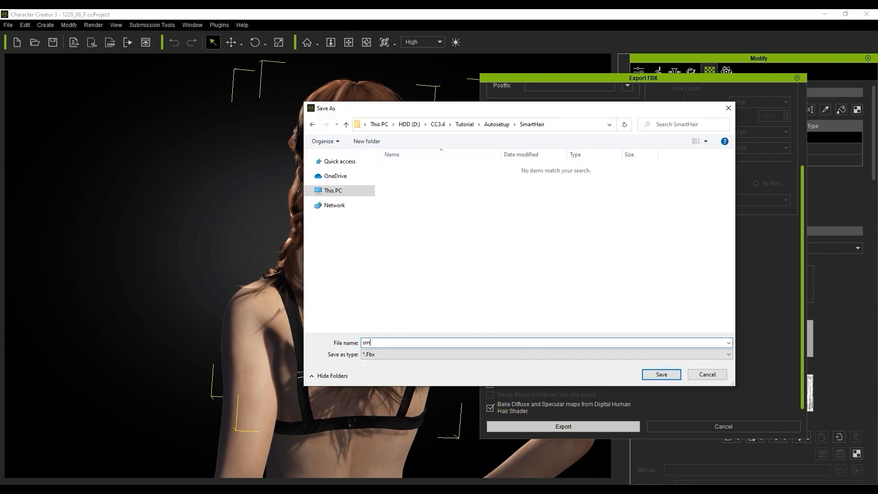
{"action": "left_click", "coordinate": [660, 374]}
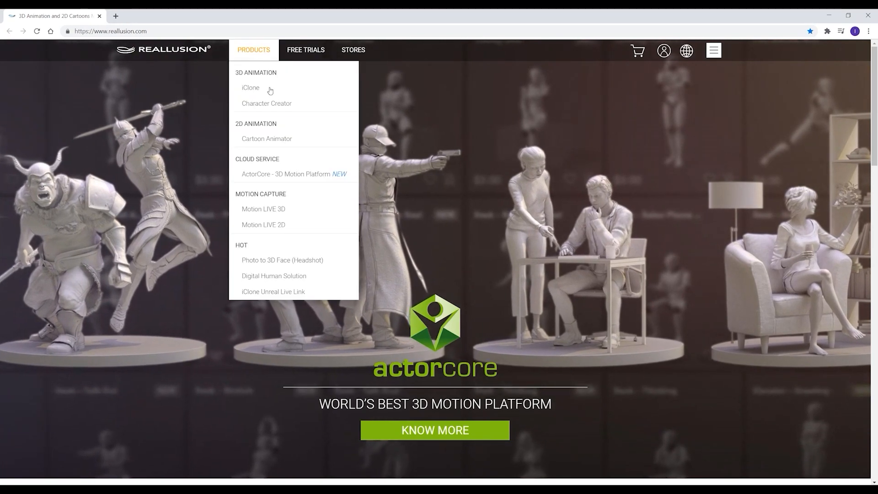
Step: Navigate Products > Character Creator > Add-ons > Auto Setup for Unreal Engine and reach its Download section
{"action": "left_click", "coordinate": [266, 103]}
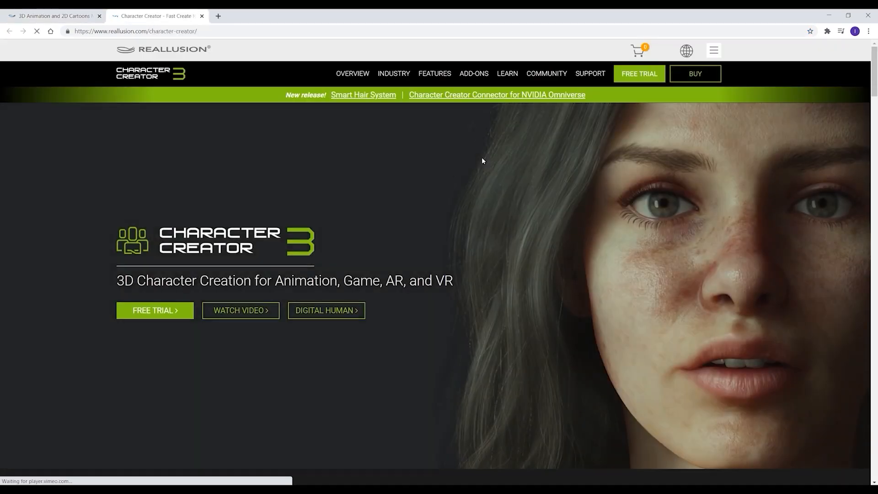
{"action": "left_click", "coordinate": [473, 73]}
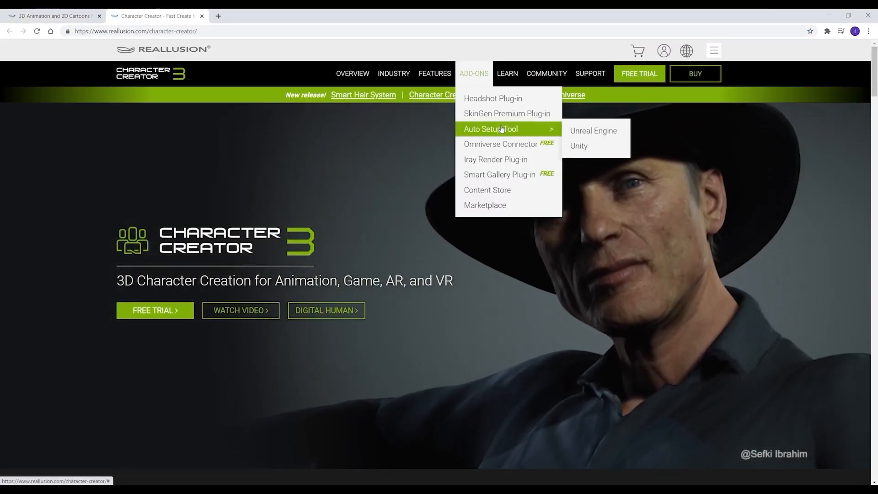
{"action": "left_click", "coordinate": [593, 131]}
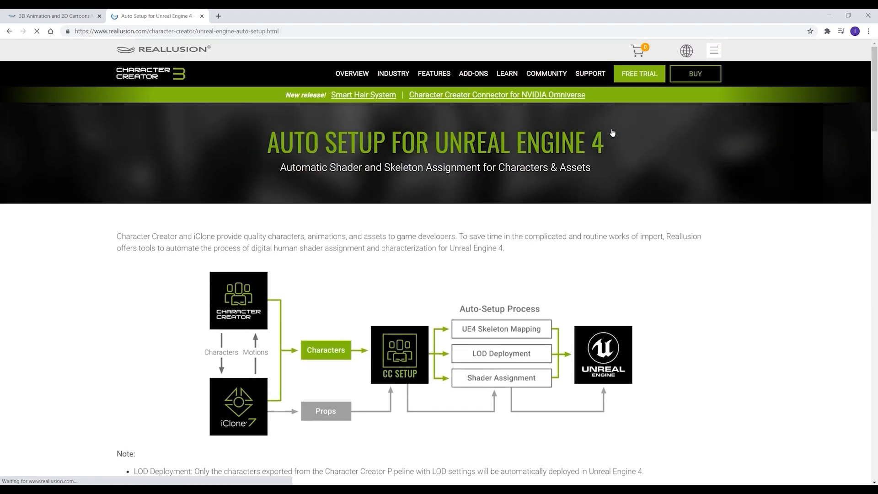
{"action": "scroll", "scroll_direction": "down", "scroll_amount": 3}
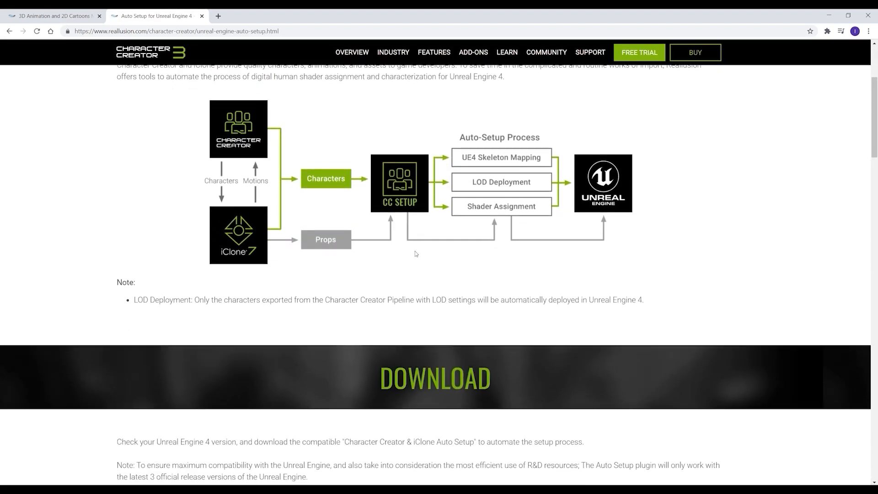
{"action": "scroll", "scroll_direction": "down", "scroll_amount": 3}
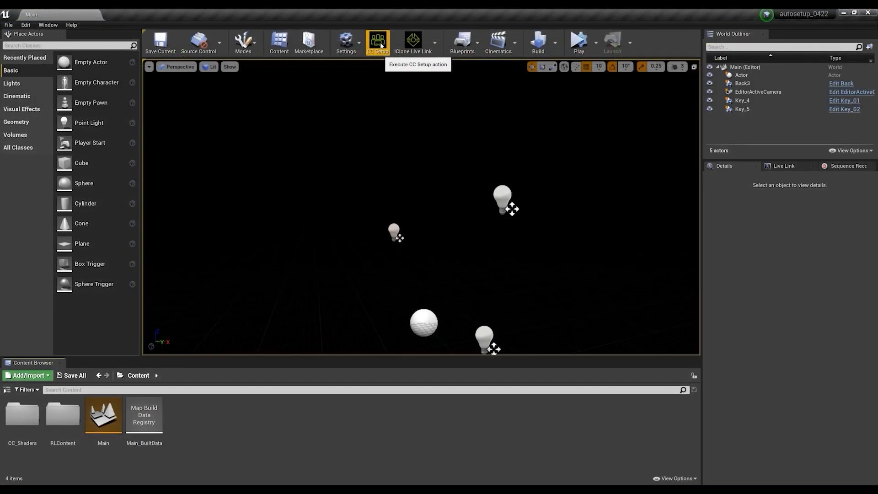
{"action": "mouse_move", "coordinate": [314, 298]}
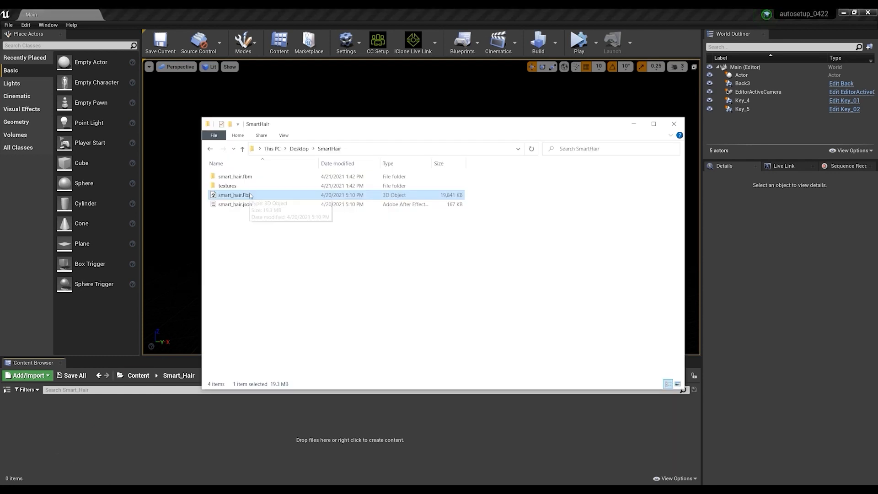
Step: Import smart_hair.fbx as a skeletal mesh with Import All, creating mesh, physics asset and skeleton
{"action": "double_click", "coordinate": [235, 193]}
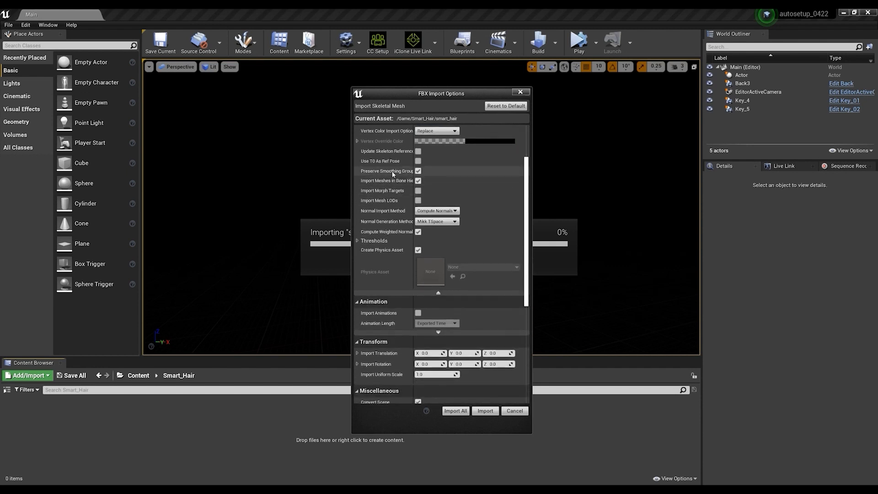
{"action": "mouse_move", "coordinate": [386, 190]}
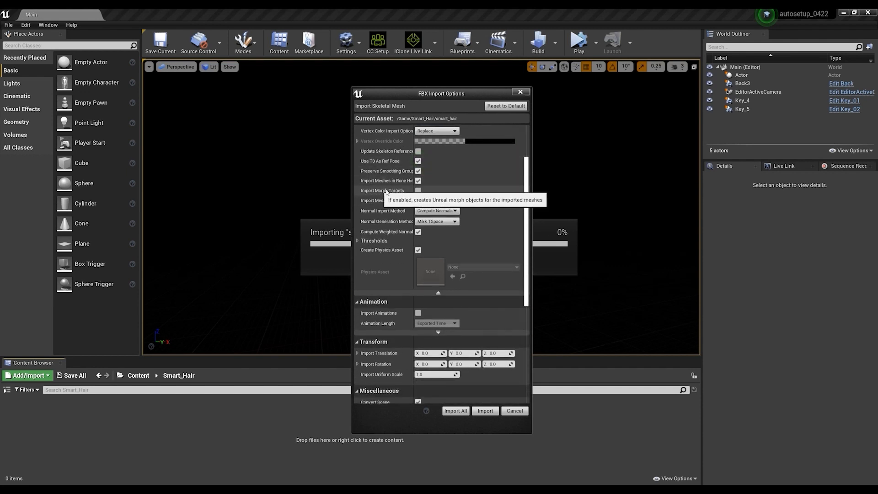
{"action": "mouse_move", "coordinate": [455, 411]}
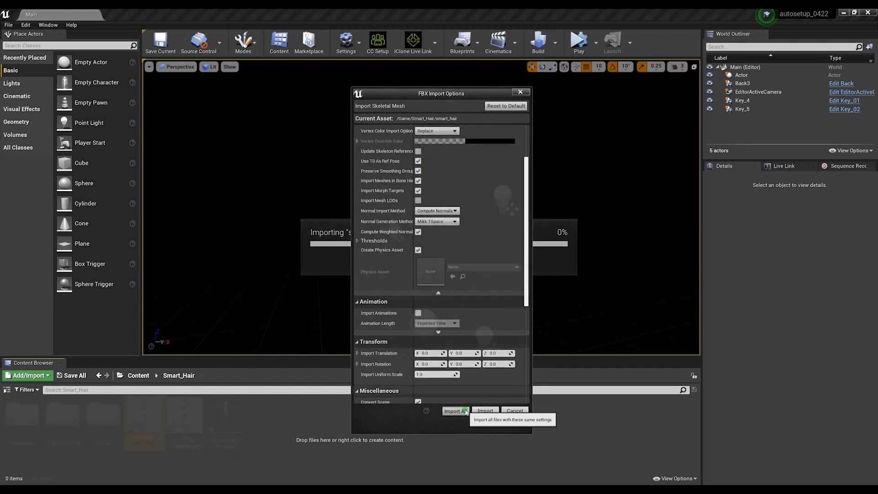
{"action": "left_click", "coordinate": [456, 411]}
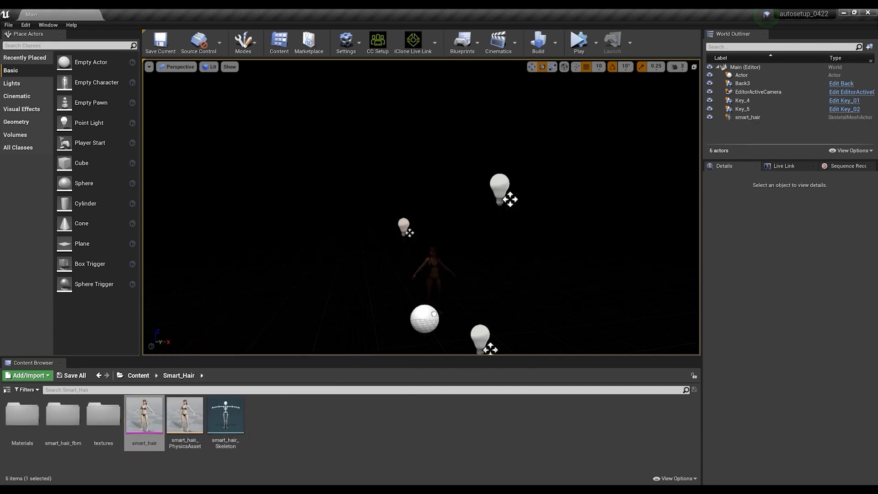
Step: Select smart_hair in the World Outliner and reset its Location to default
{"action": "left_click", "coordinate": [747, 117]}
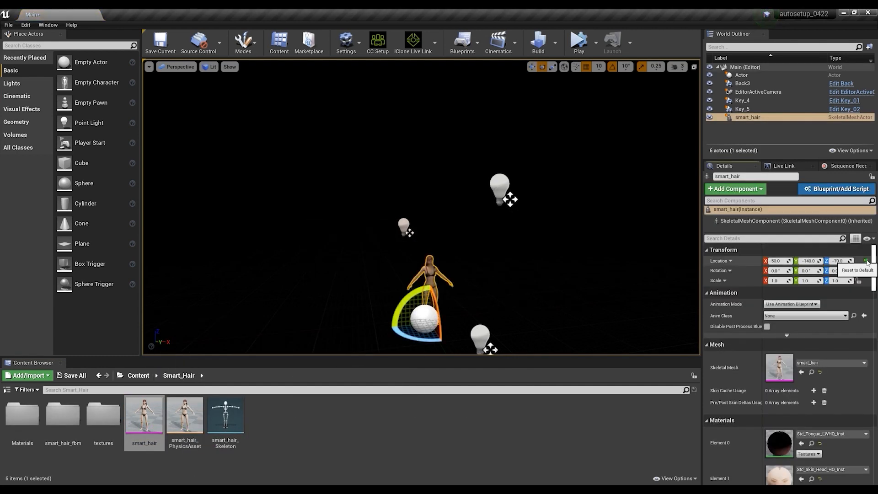
{"action": "left_click", "coordinate": [866, 260]}
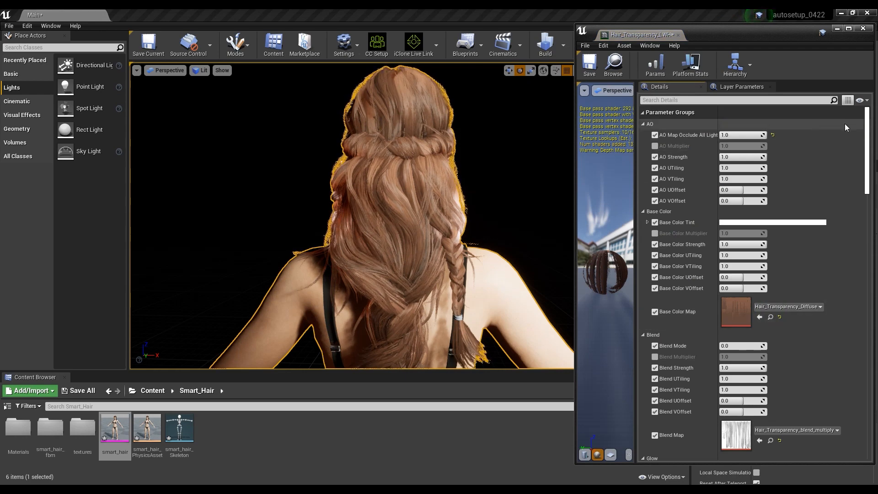
Step: Set the hair material's End Color to purple, then start choosing a teal Root Color
{"action": "scroll", "scroll_direction": "down", "scroll_amount": 3}
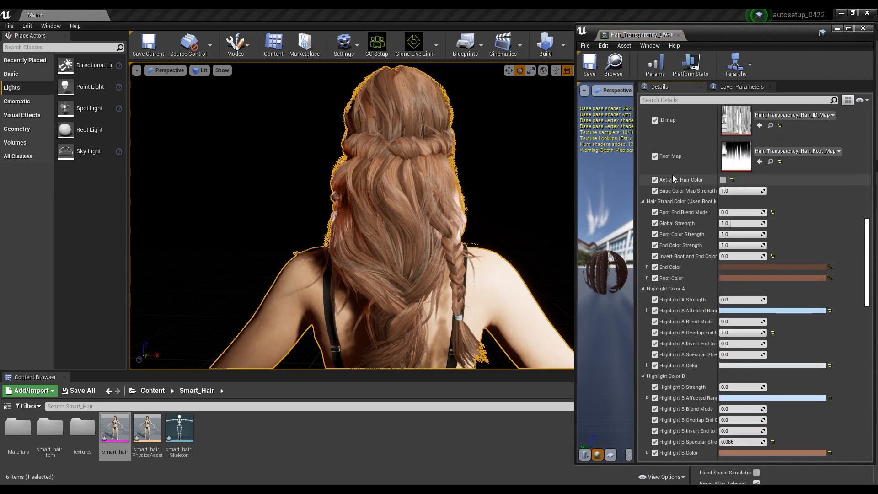
{"action": "scroll", "scroll_direction": "down", "scroll_amount": 3}
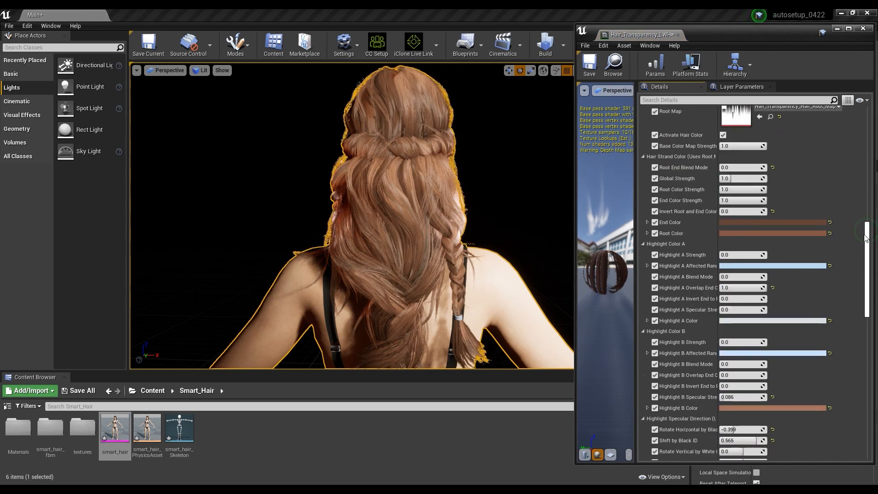
{"action": "left_click", "coordinate": [775, 234]}
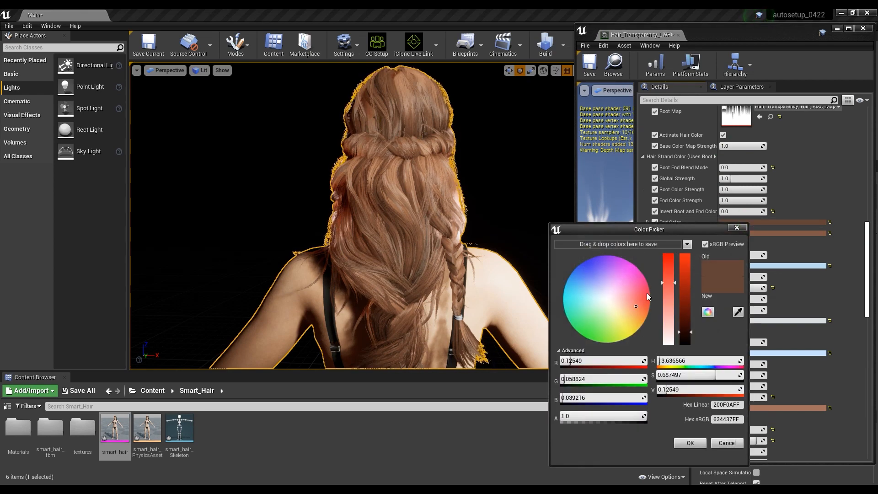
{"action": "left_click", "coordinate": [586, 303]}
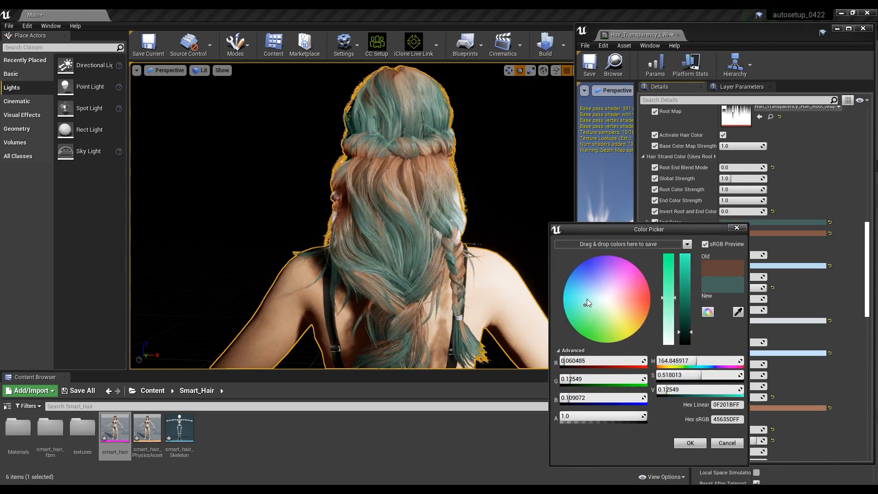
{"action": "left_click", "coordinate": [689, 443]}
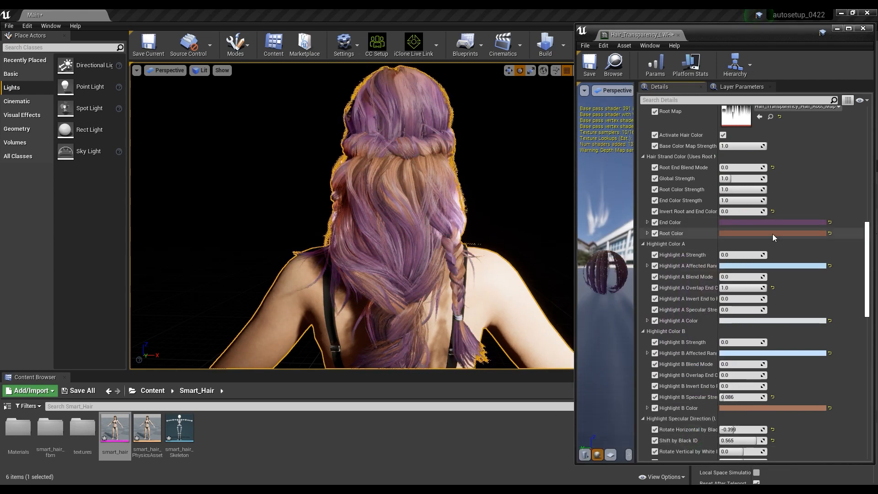
{"action": "left_click", "coordinate": [775, 233]}
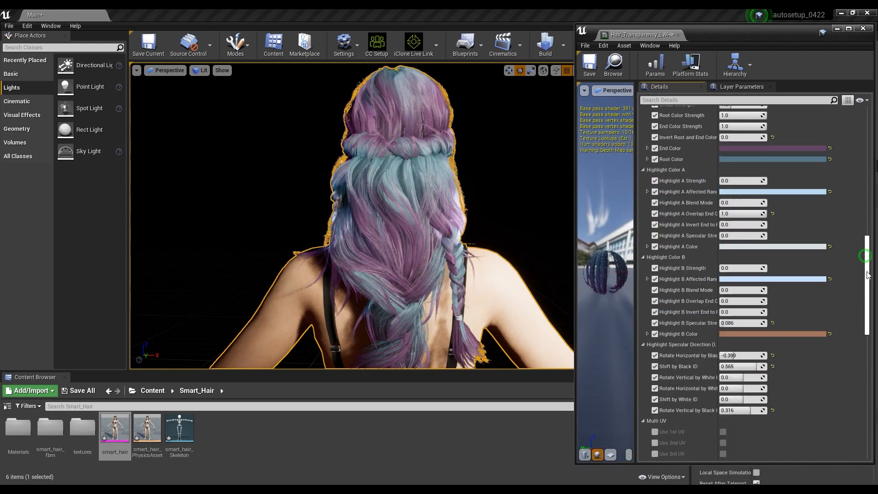
Step: Enable the Alpha Power opacity override and select the Specular Strength value for editing
{"action": "scroll", "scroll_direction": "down", "scroll_amount": 3}
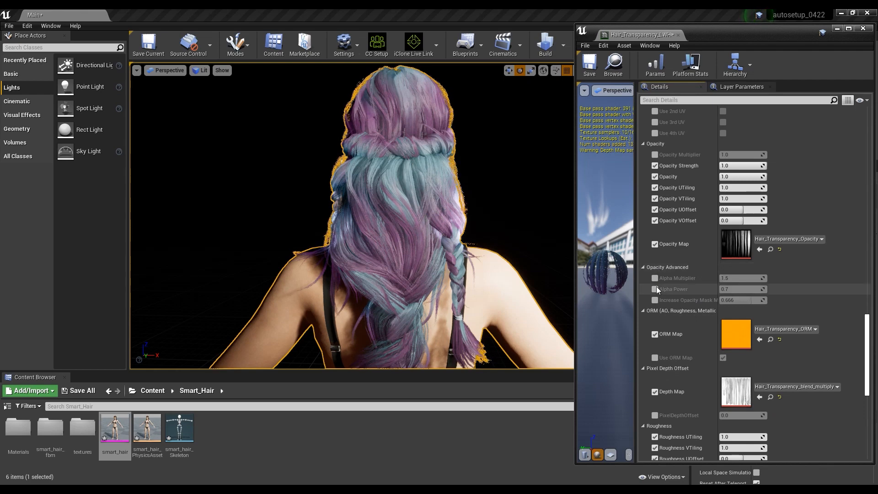
{"action": "left_click", "coordinate": [653, 289]}
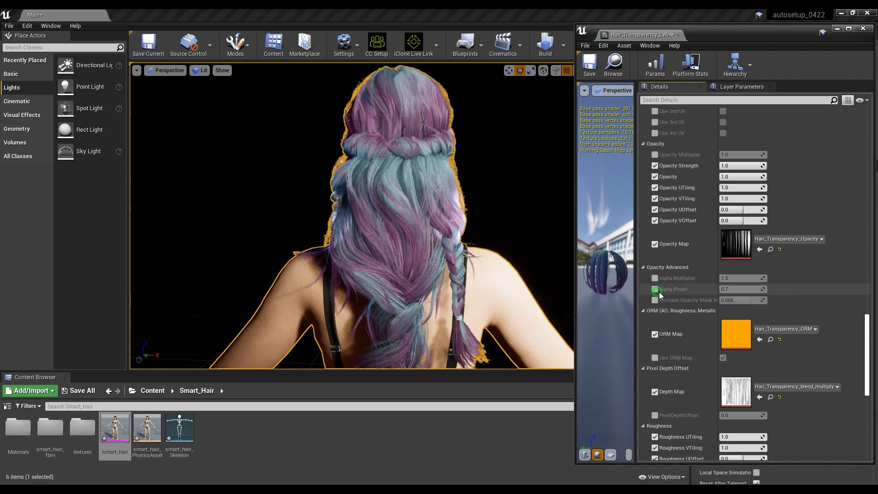
{"action": "scroll", "scroll_direction": "down", "scroll_amount": 3}
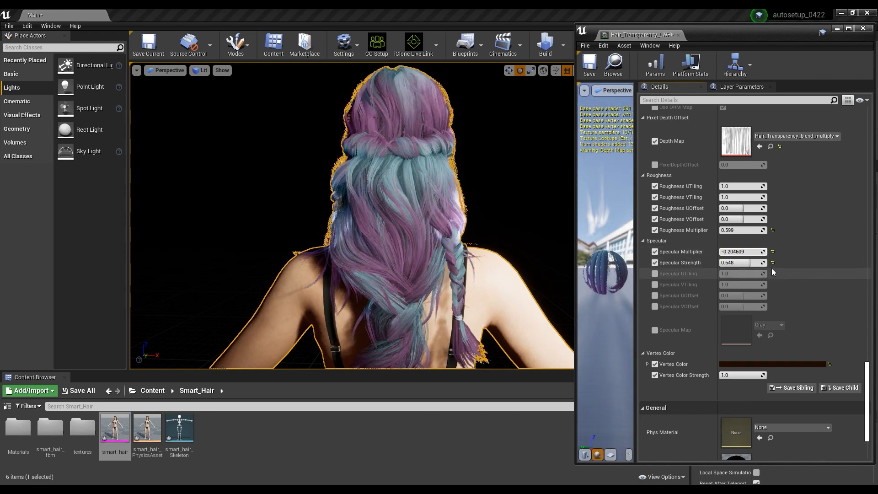
{"action": "triple_click", "coordinate": [742, 263]}
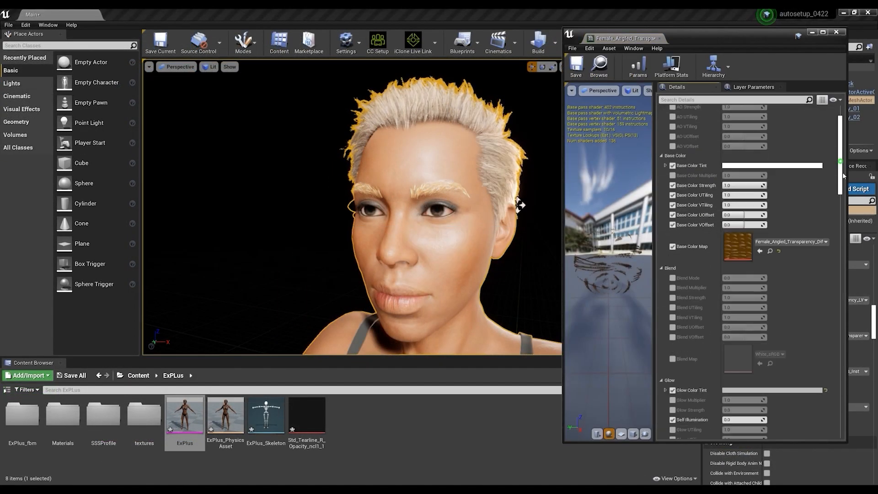
{"action": "scroll", "scroll_direction": "down", "scroll_amount": 3}
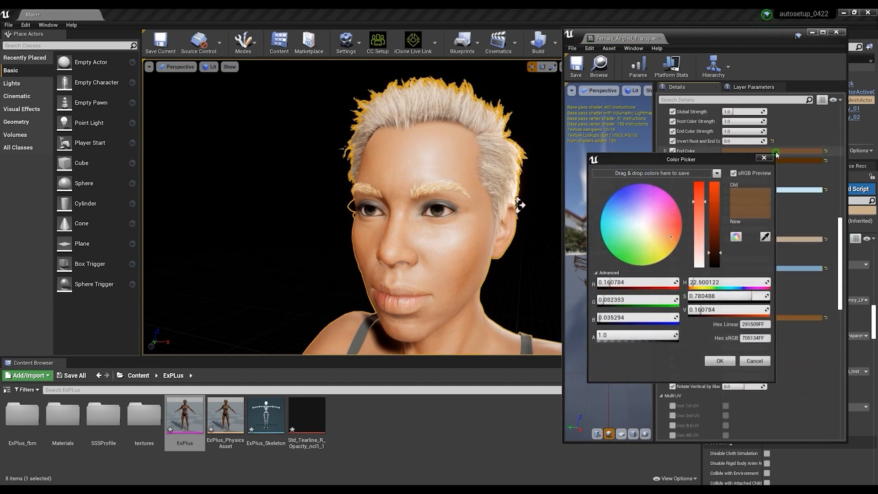
{"action": "left_click", "coordinate": [619, 213]}
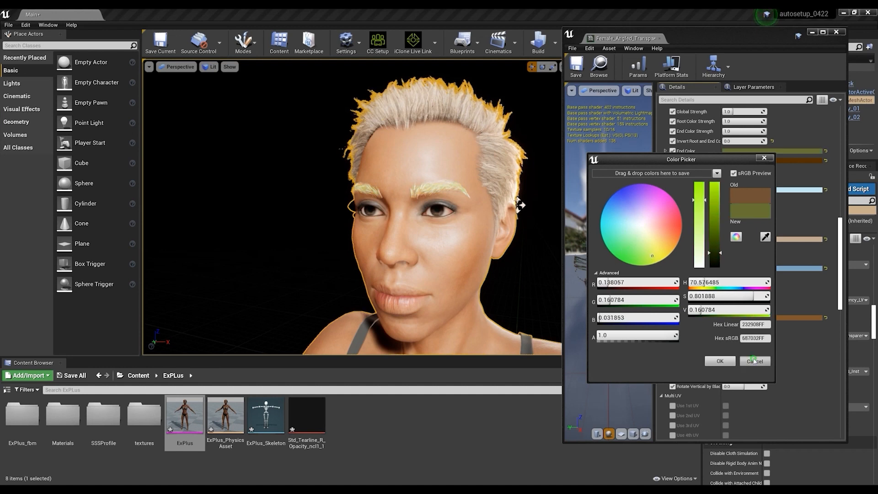
{"action": "left_click", "coordinate": [753, 360]}
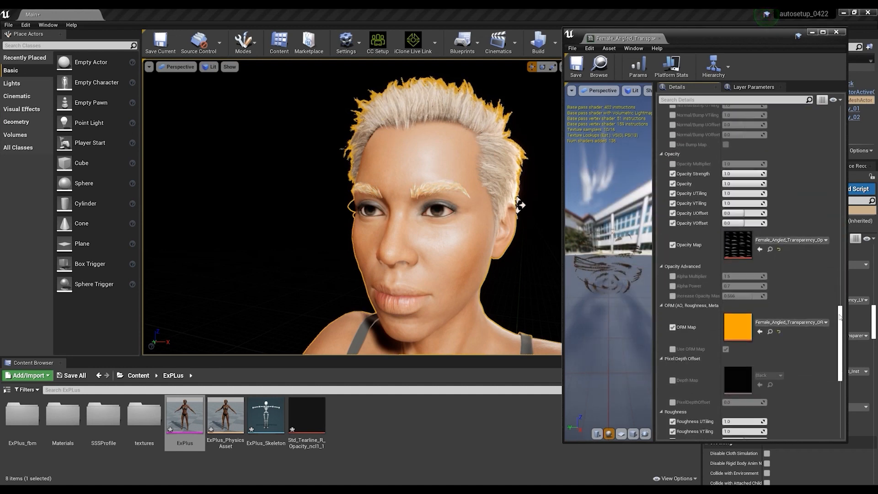